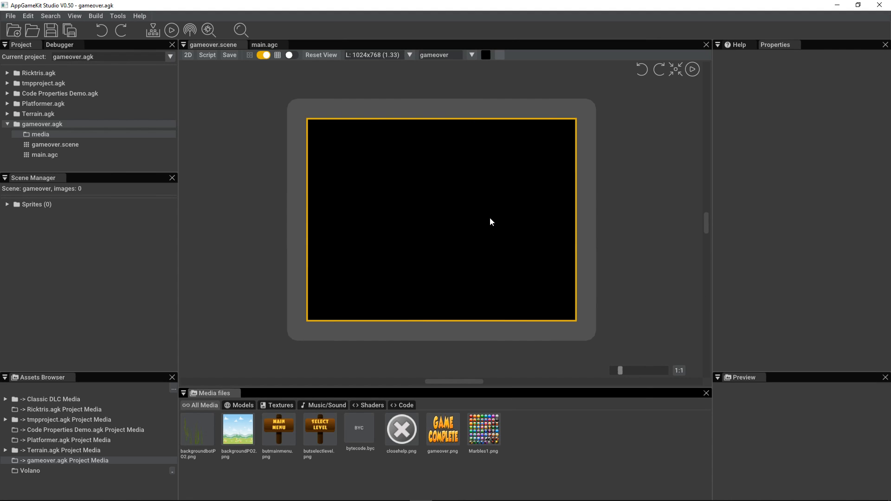
mouse_move(238, 429)
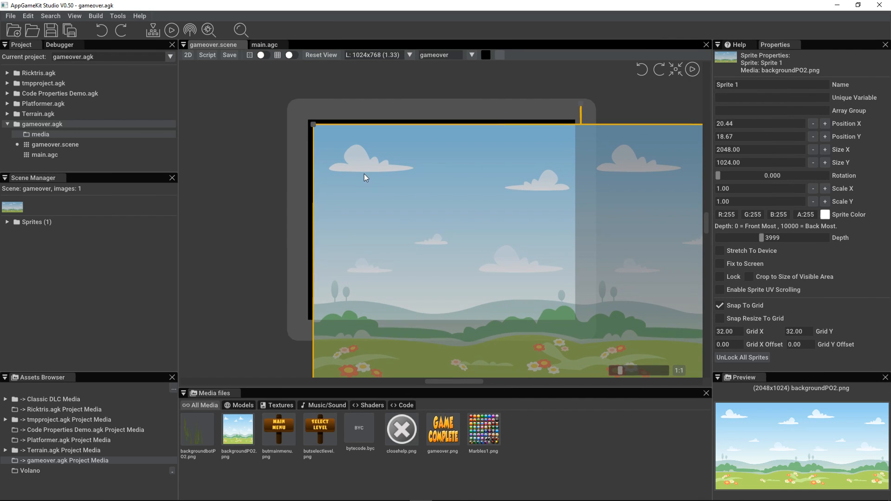
Step: Turn on the grid and snap backgroundPO2.png to 0,0, sized 1880 x 763.69
left_click(289, 54)
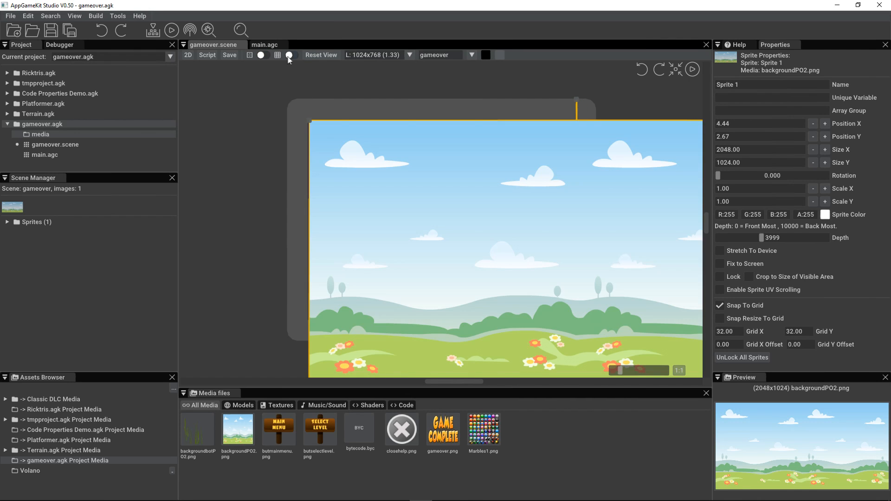
left_click(277, 55)
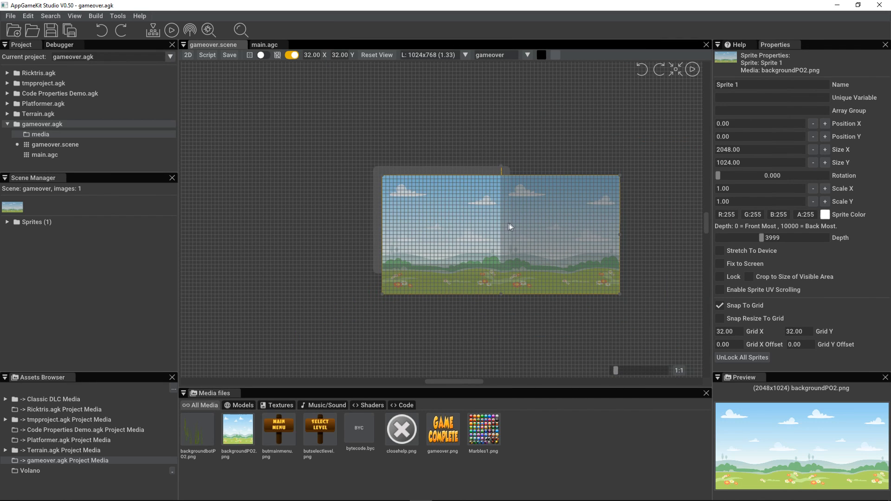
mouse_move(620, 237)
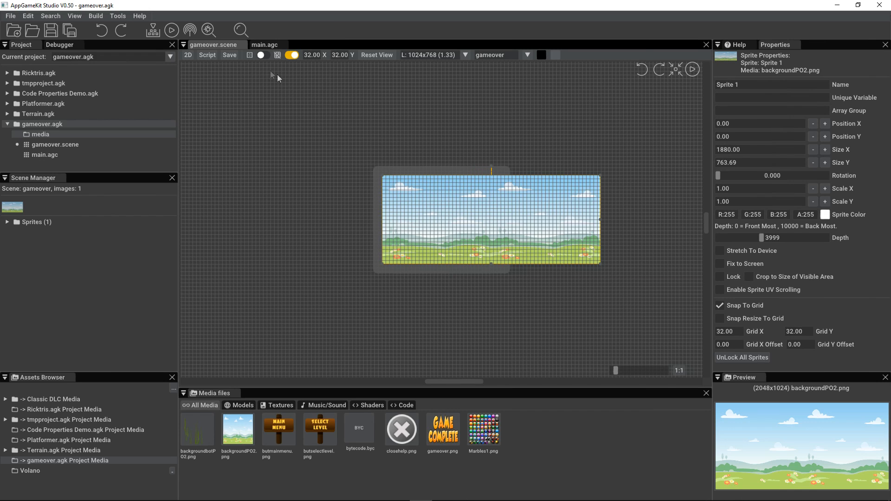
Step: Hide the grid, lock the background, and enable UV scrolling with X speed 0.04
left_click(277, 56)
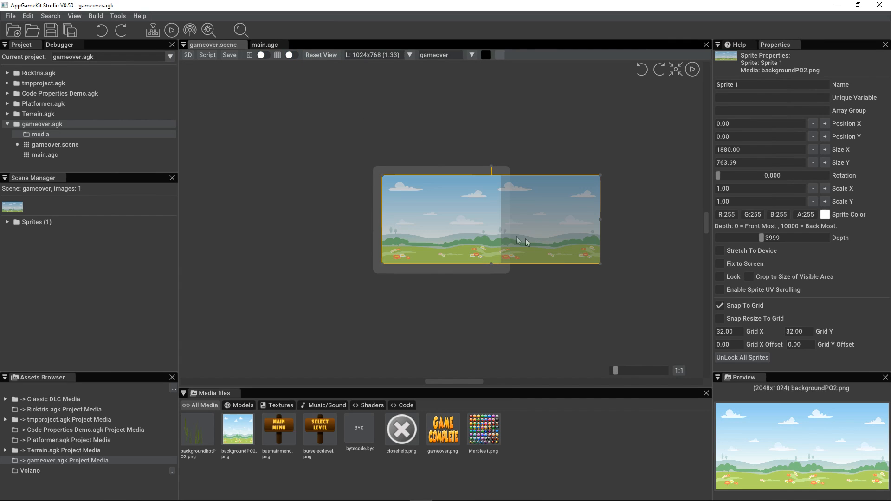
left_click(719, 276)
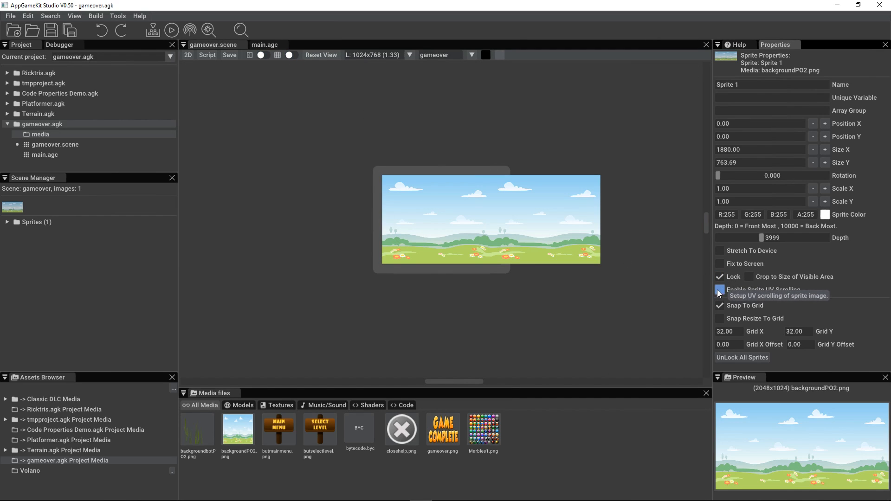
left_click(720, 290)
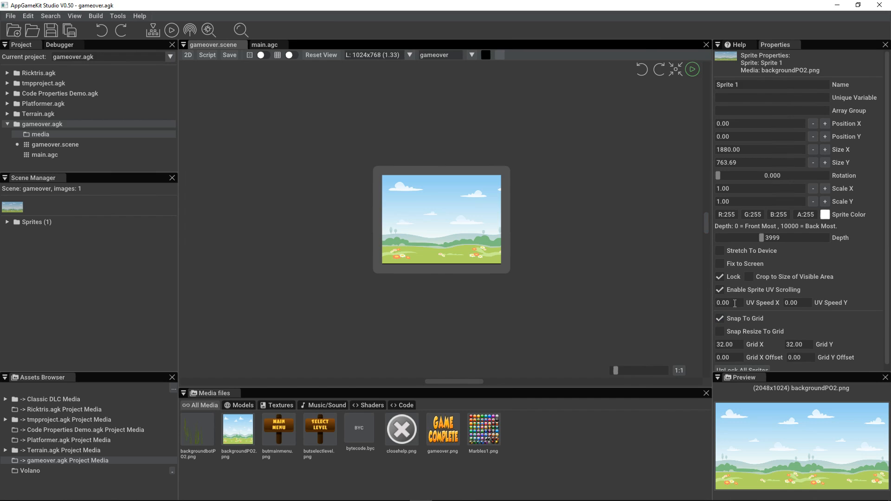
triple_click(723, 302)
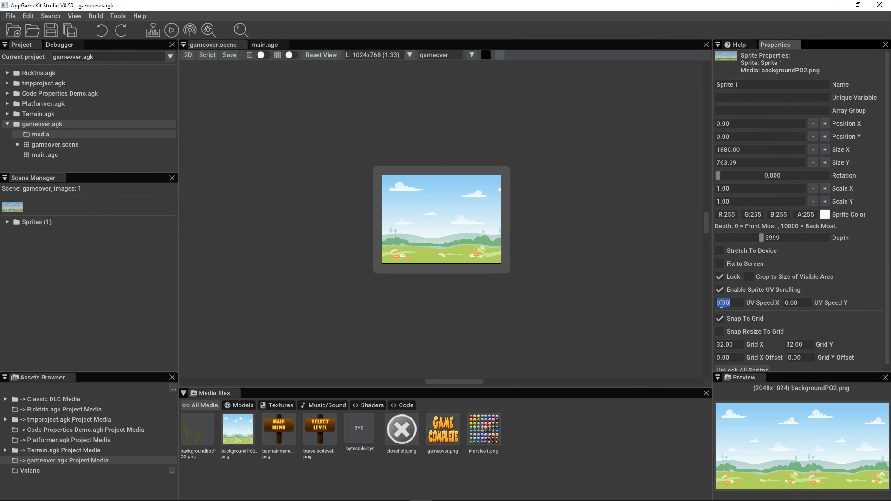
type("2")
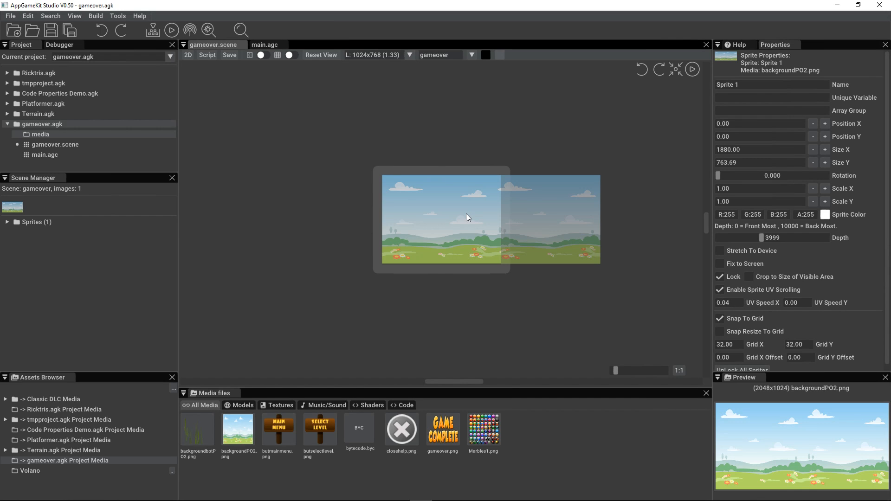
mouse_move(550, 223)
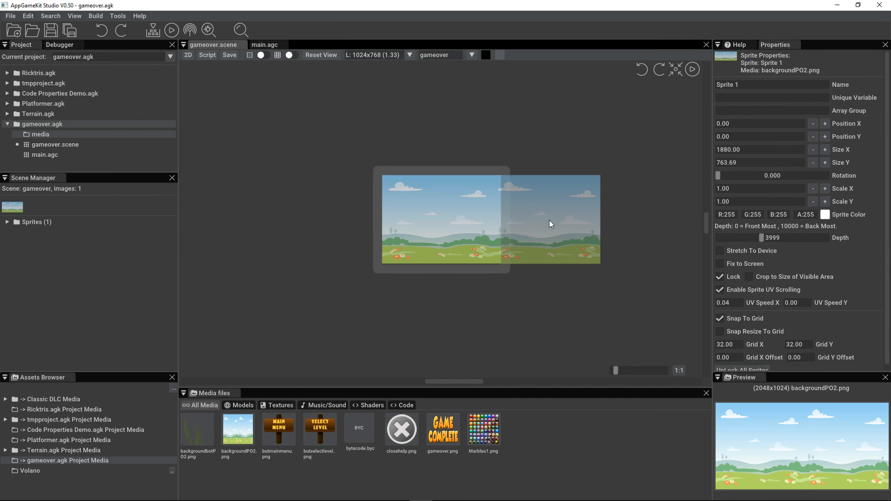
Step: Unlock the background sprite, crop it to the visible area, and lock it again
right_click(550, 223)
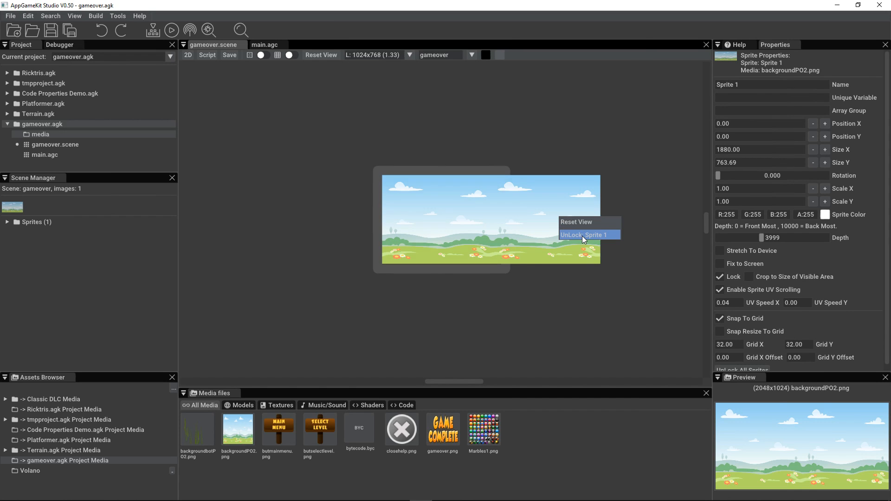
left_click(589, 235)
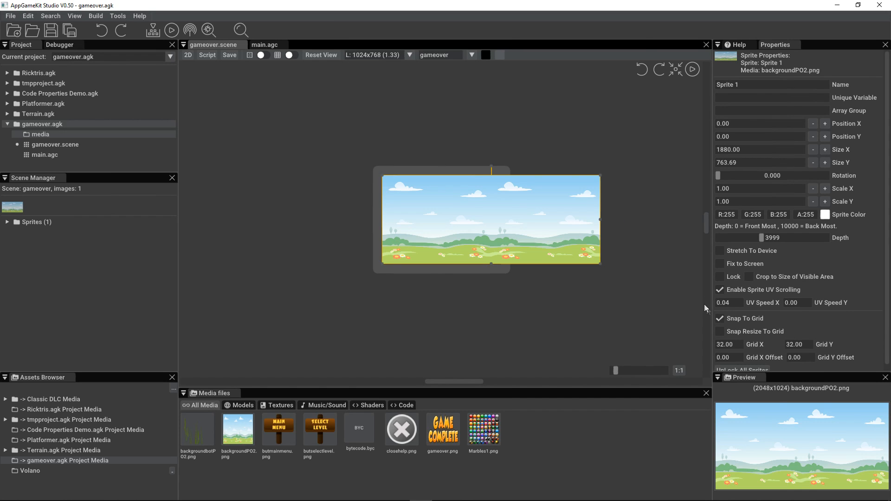
left_click(750, 277)
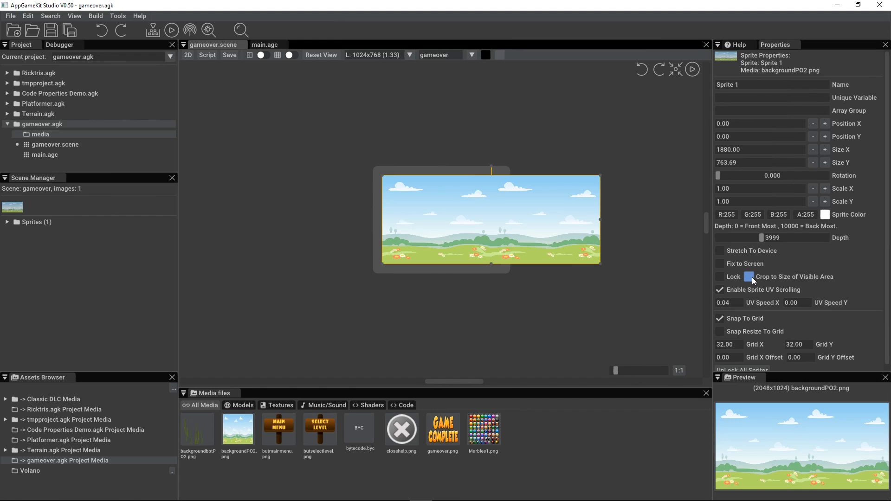
left_click(750, 277)
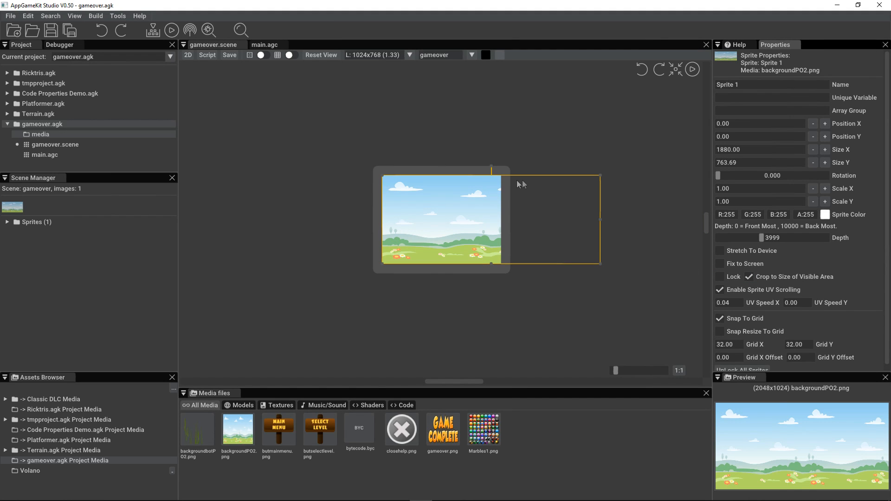
mouse_move(462, 230)
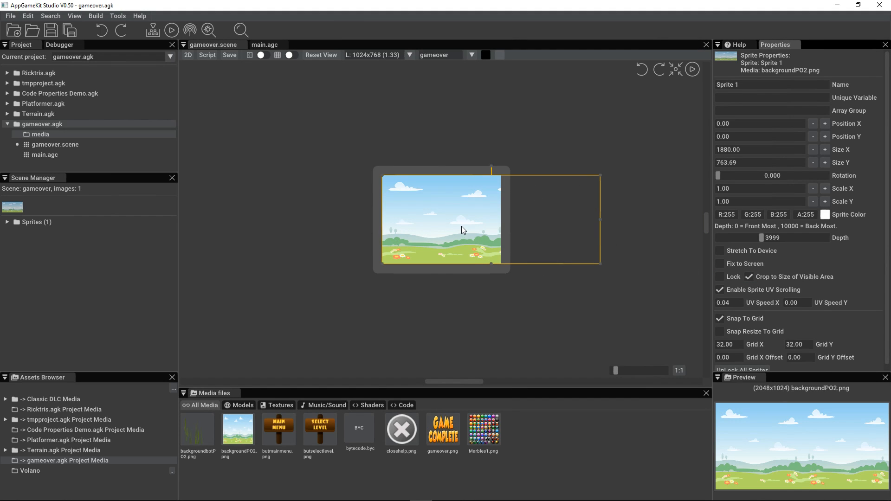
mouse_move(537, 233)
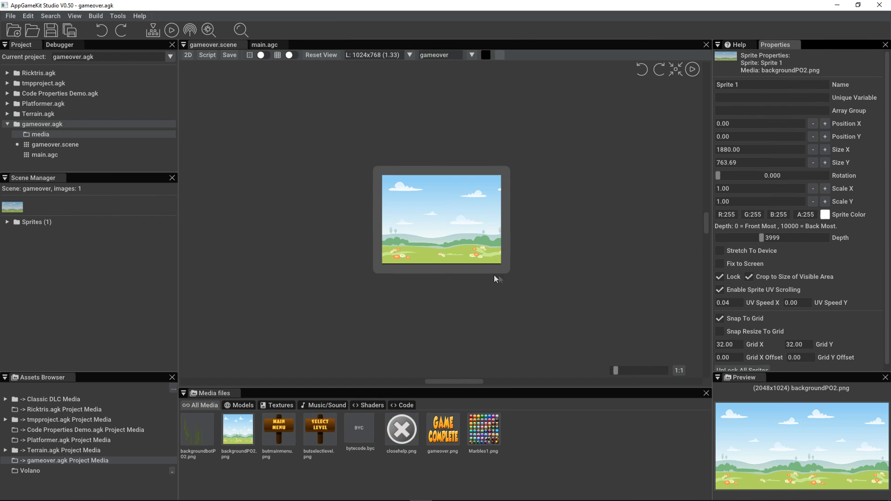
scroll("up", 3)
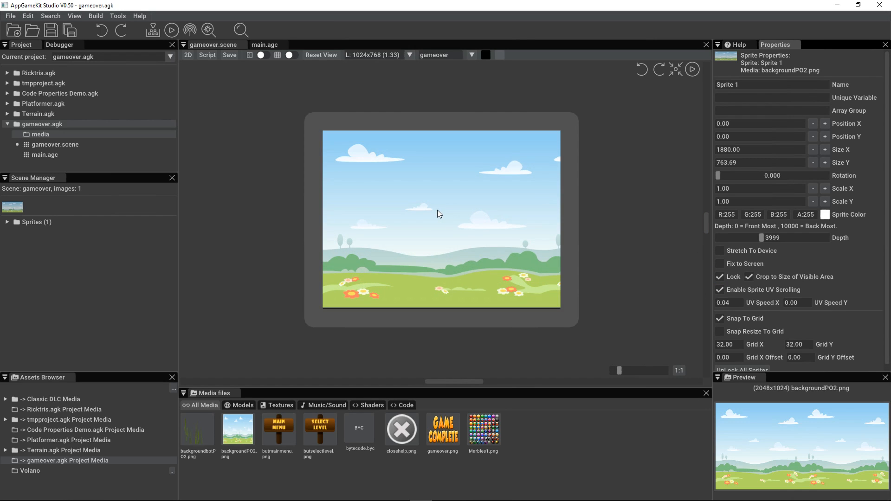
mouse_move(278, 429)
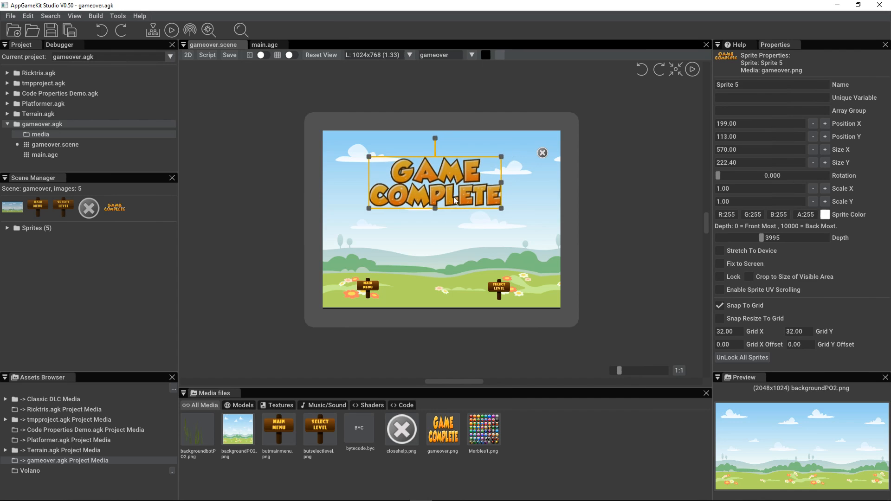
Step: Resize and position the close button, Main Menu and Select Level signs using grid and Snap Resize
left_click(542, 152)
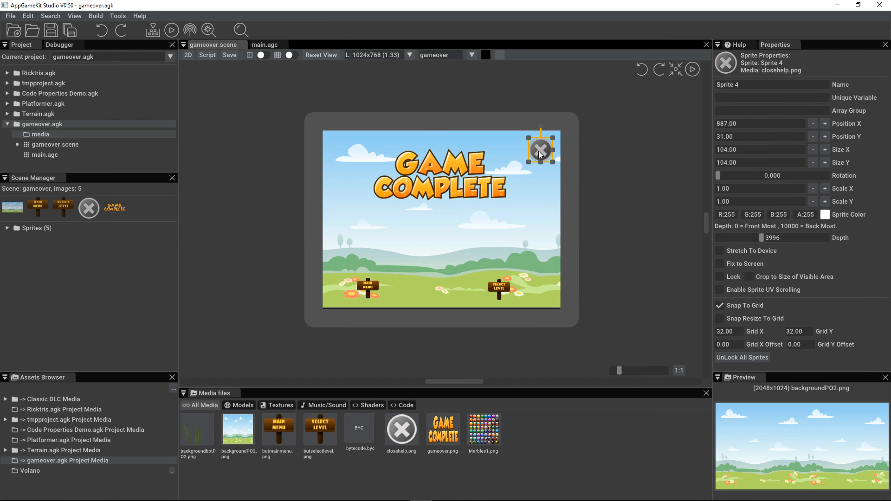
left_click(368, 286)
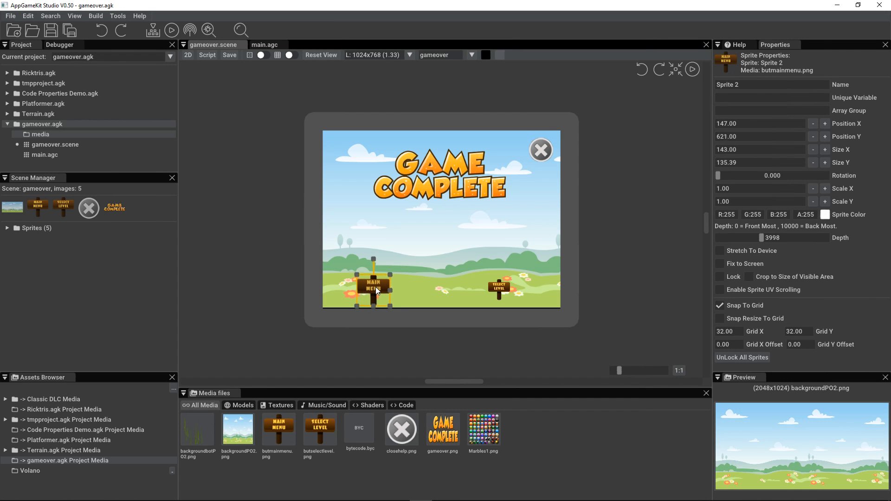
left_click(277, 55)
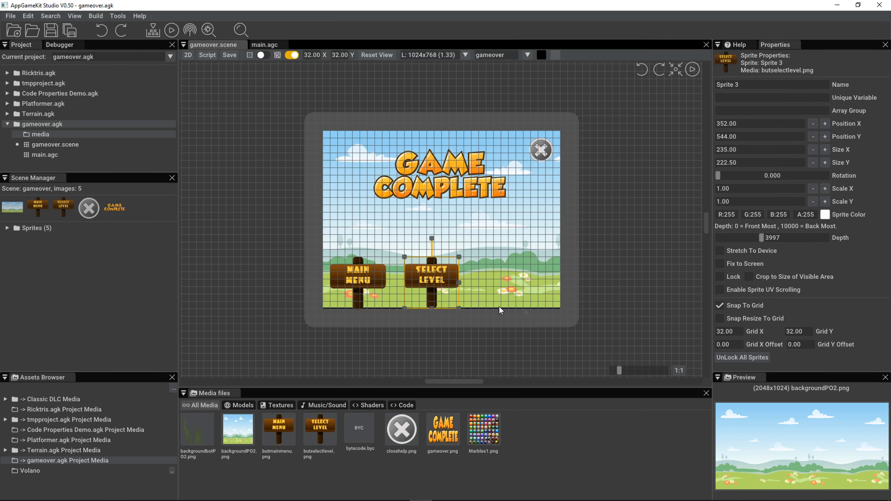
left_click(720, 319)
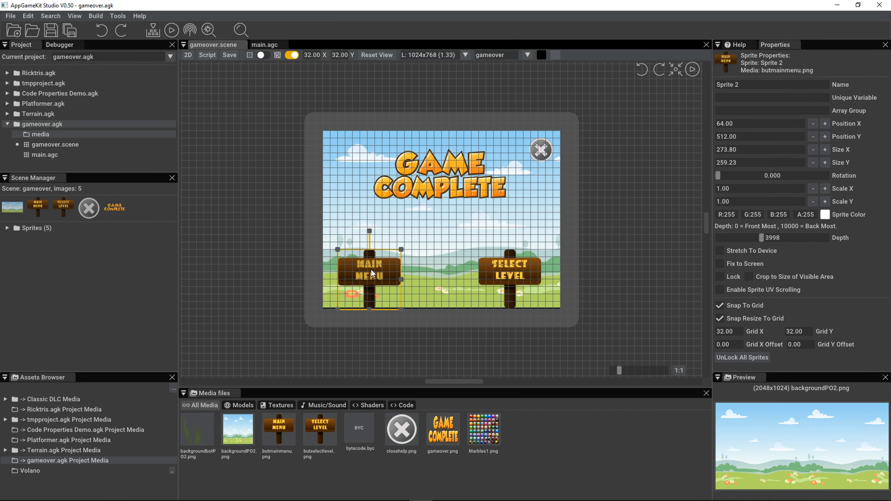
left_click(509, 268)
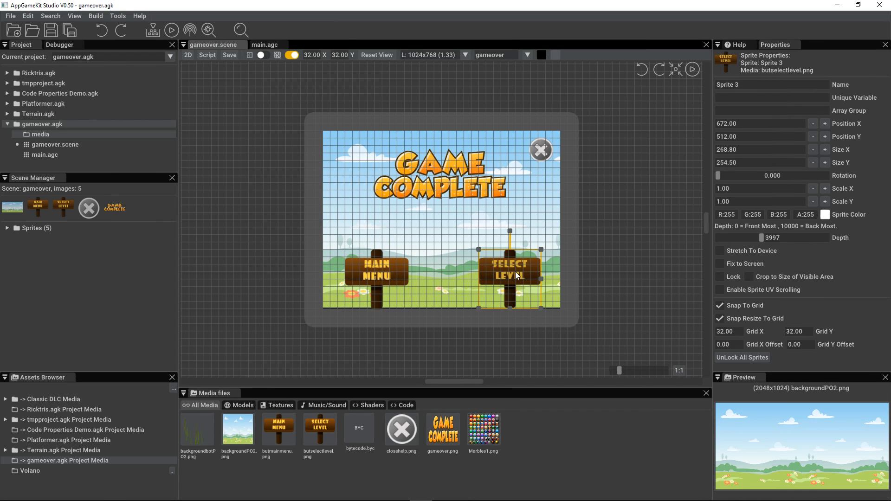
left_click(373, 268)
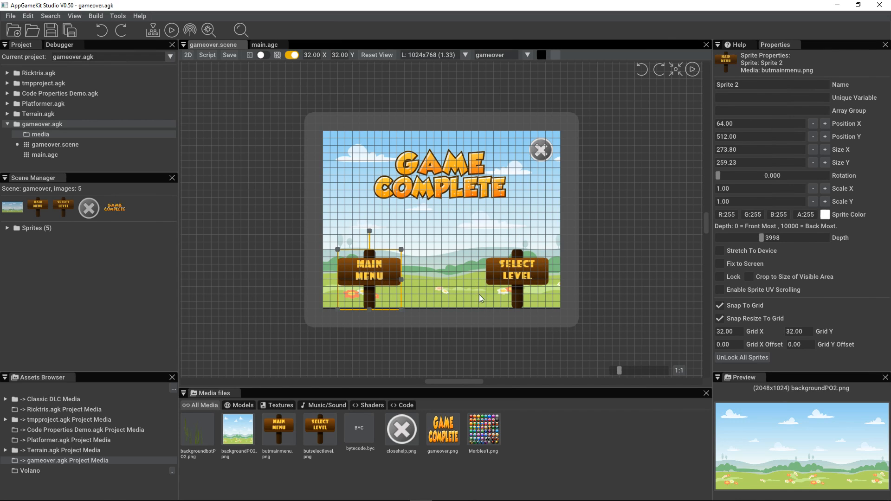
mouse_move(287, 74)
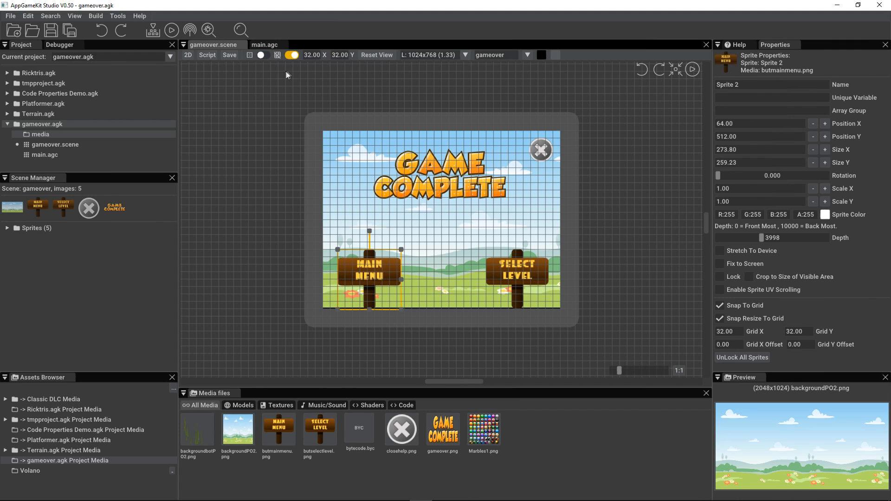
Step: Hide the grid, place backgroundbotPO2.png at the bottom, and enable UV scrolling at 0.05
left_click(277, 55)
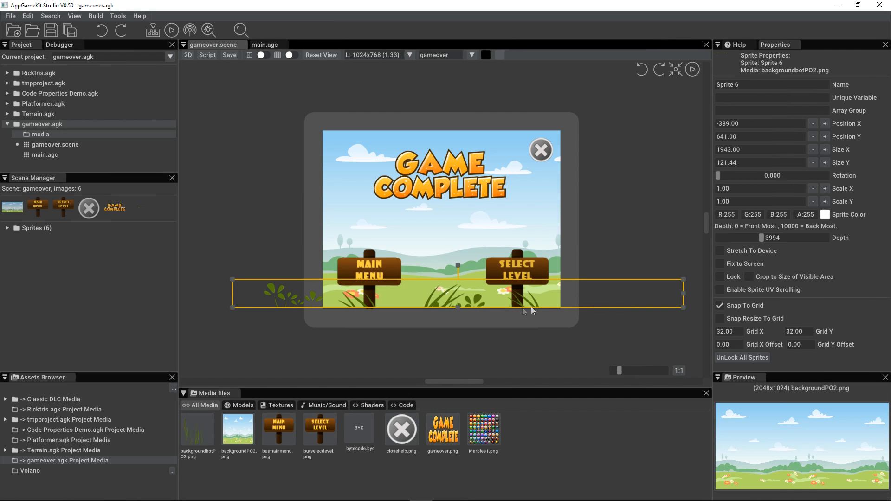
left_click(691, 69)
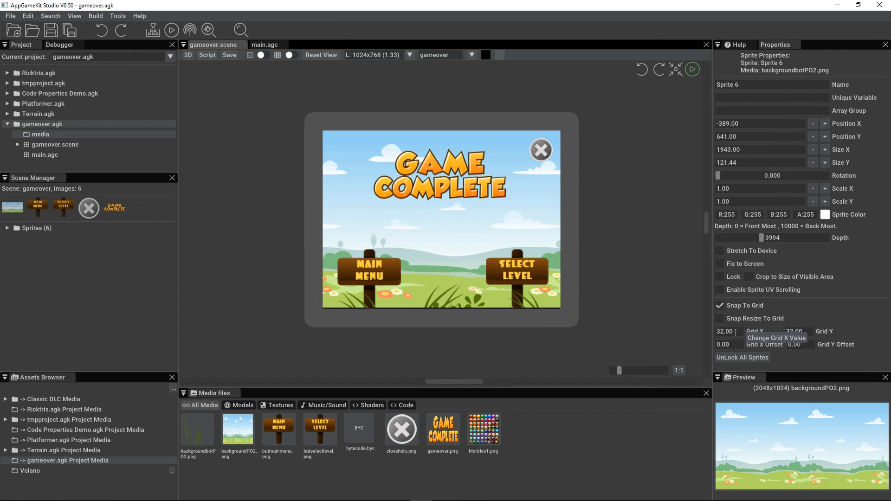
left_click(720, 290)
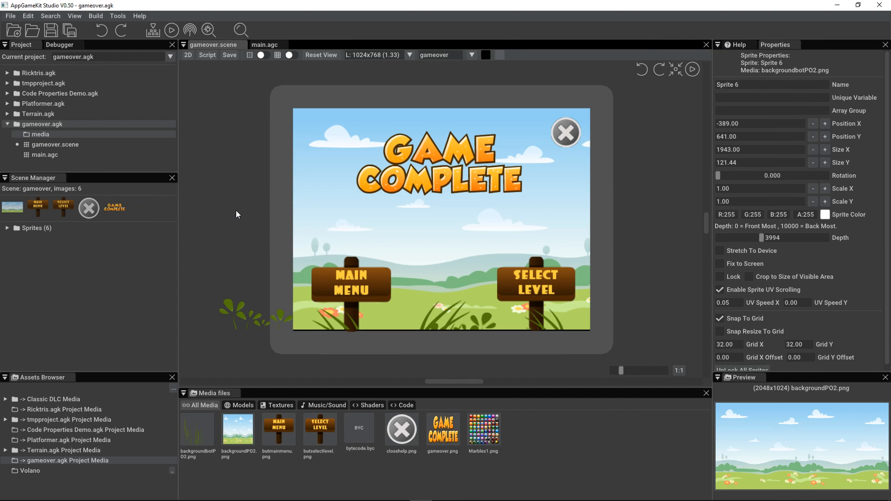
mouse_move(243, 215)
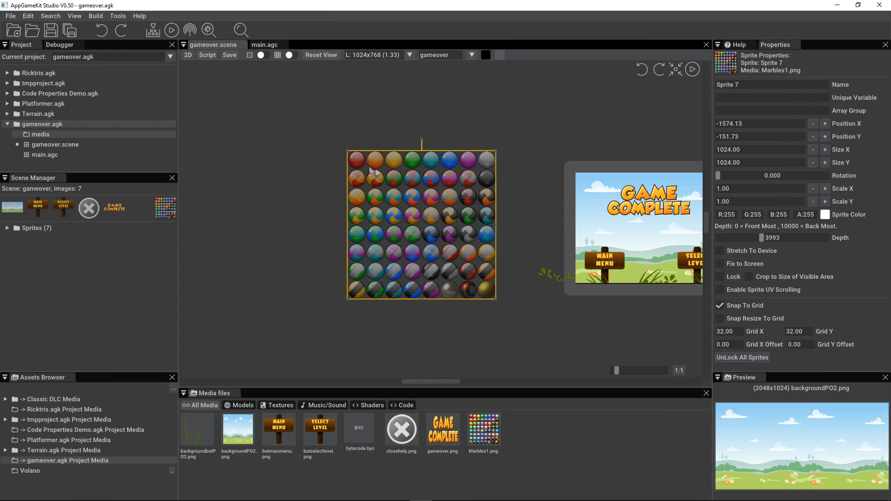
mouse_move(376, 175)
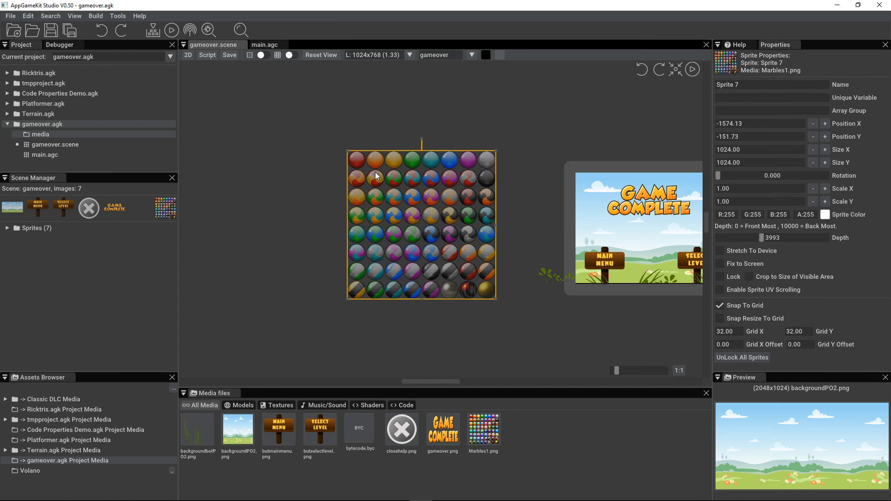
mouse_move(434, 213)
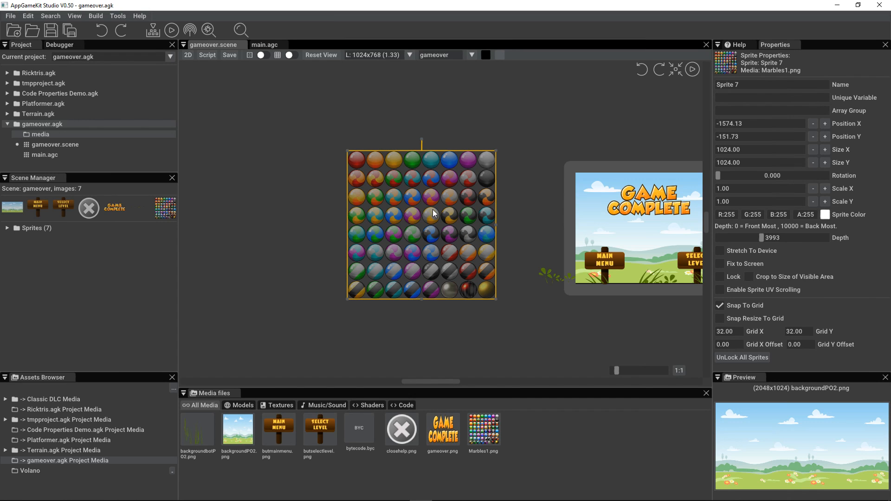
mouse_move(164, 208)
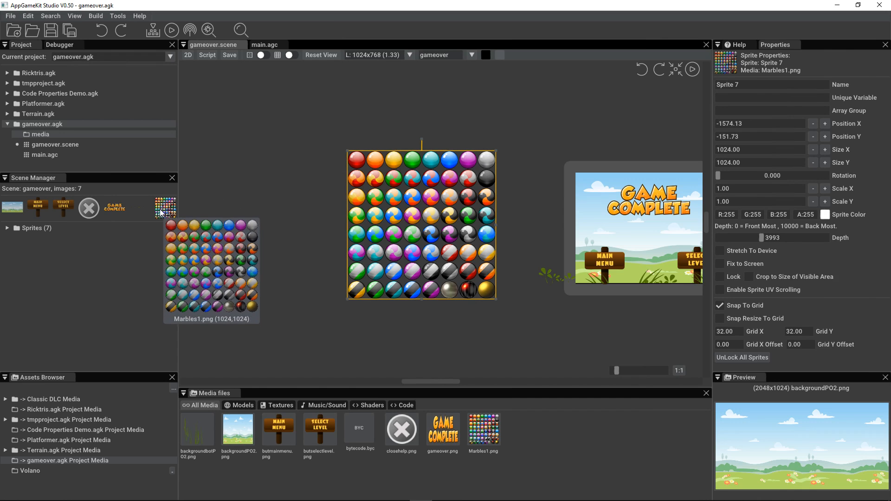
mouse_move(166, 208)
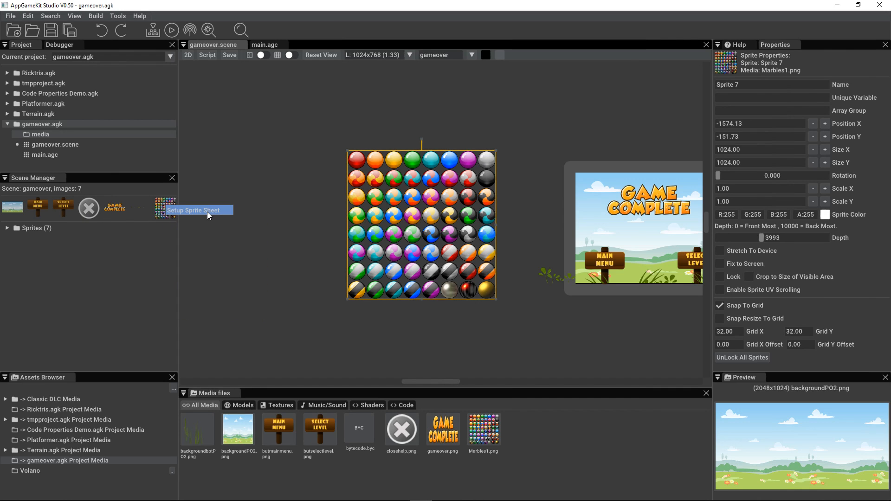
Step: Set up Marbles1.png as a sprite sheet with 8 rows and 8 columns
left_click(196, 210)
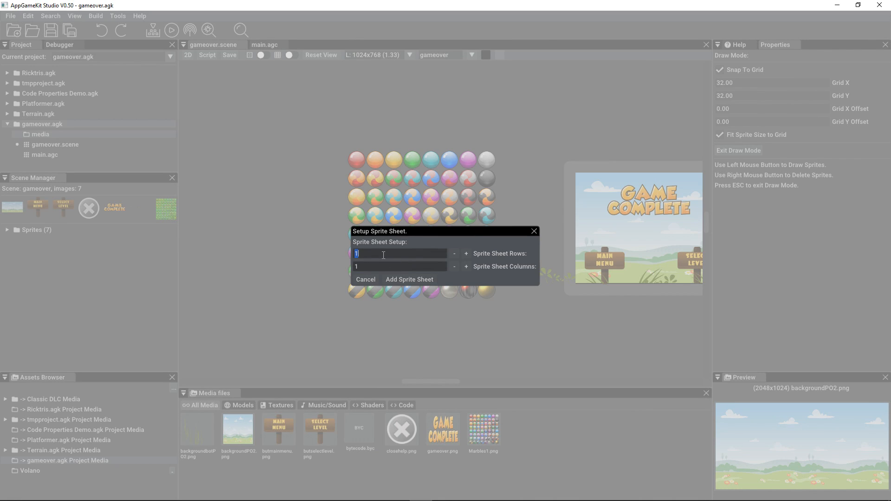
type("8")
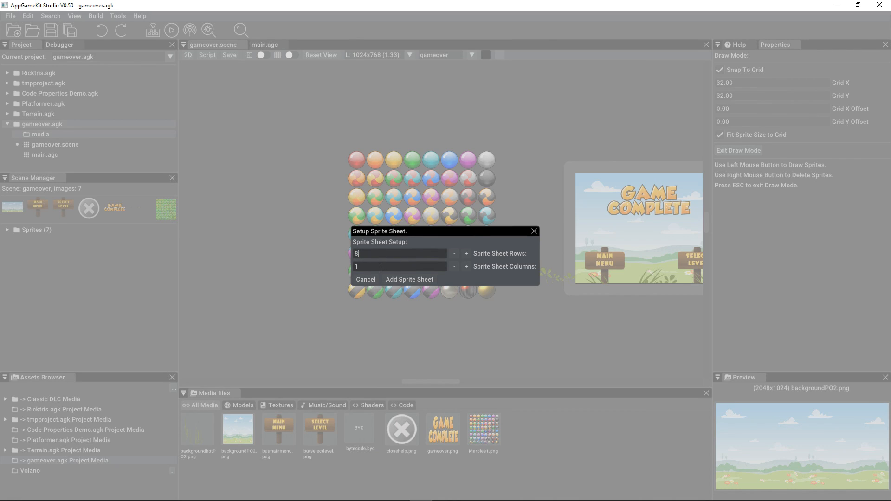
type("8")
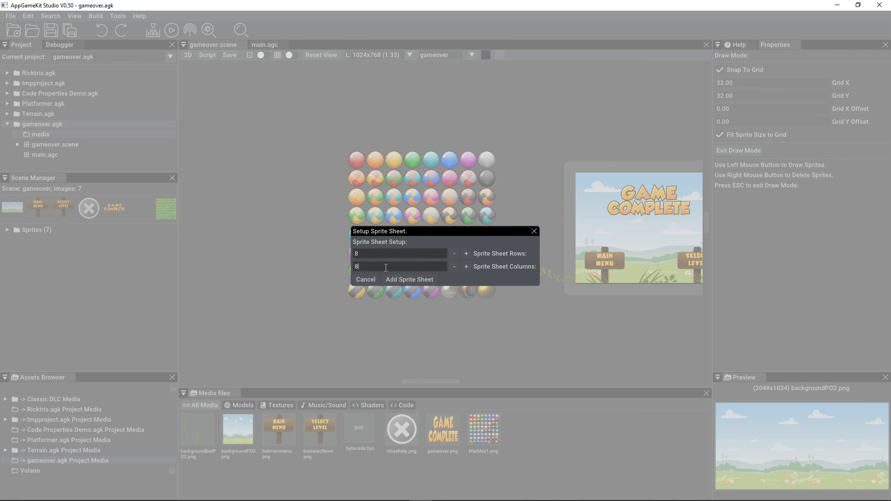
left_click(409, 279)
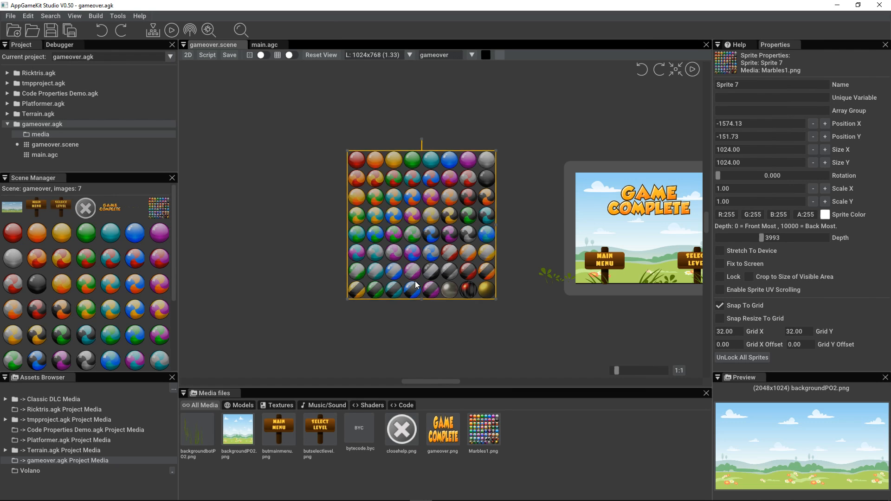
mouse_move(85, 232)
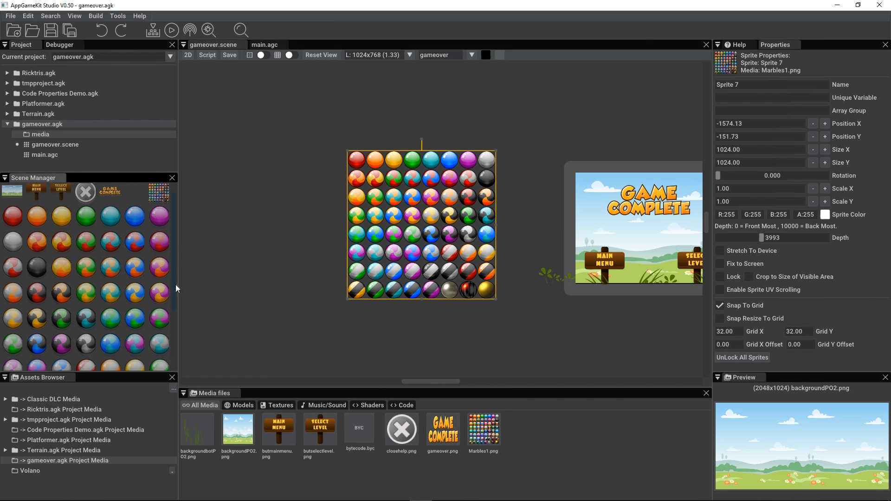
mouse_move(100, 267)
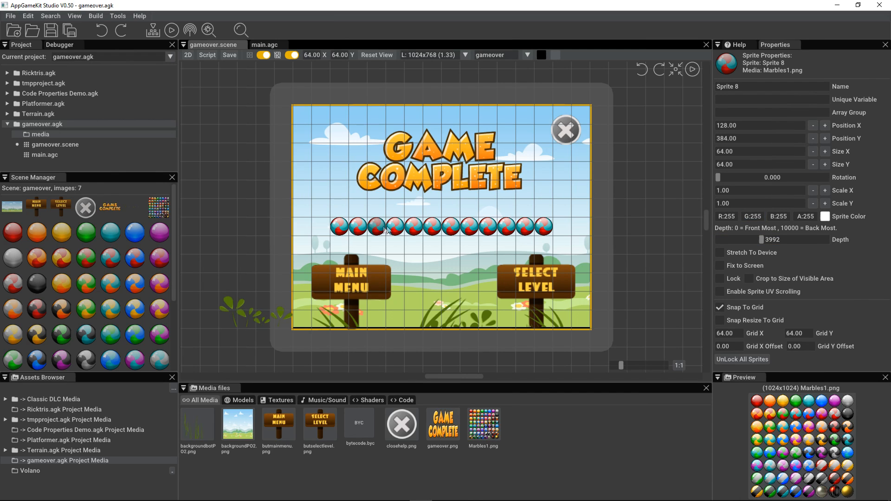
mouse_move(285, 220)
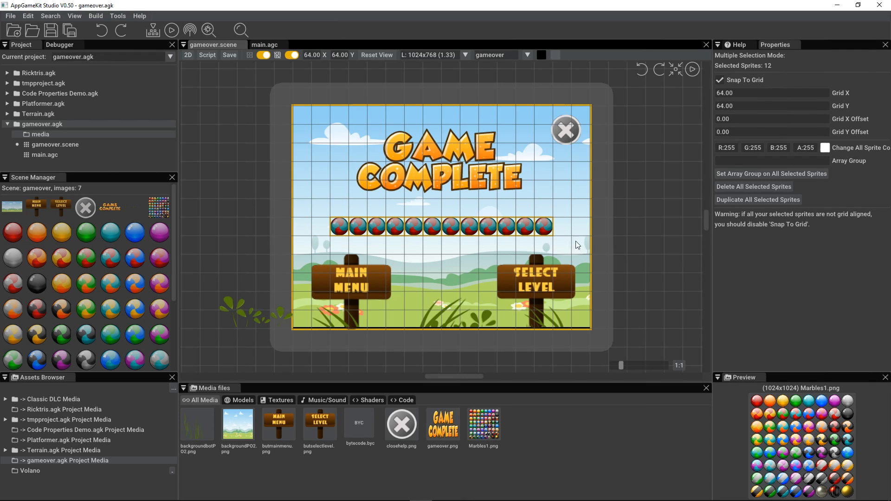
mouse_move(734, 162)
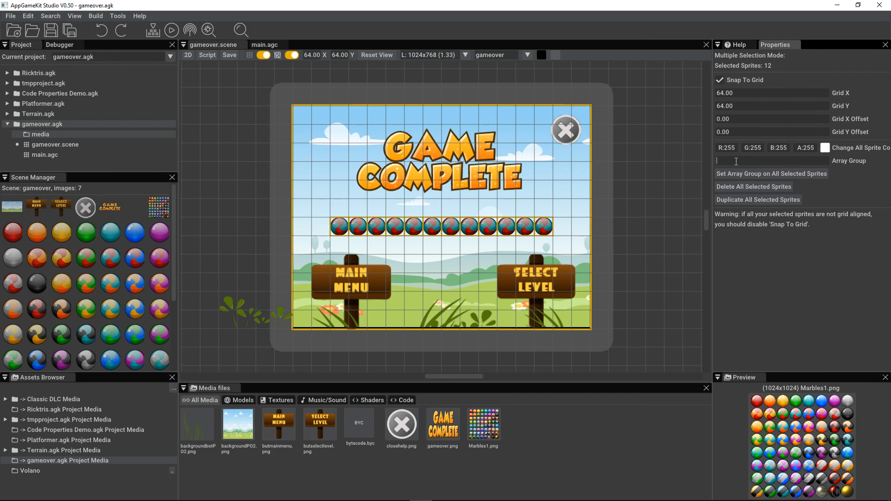
Step: Enter gameover_Sphere as the array group for the twelve selected marble sprites
type("Sphere")
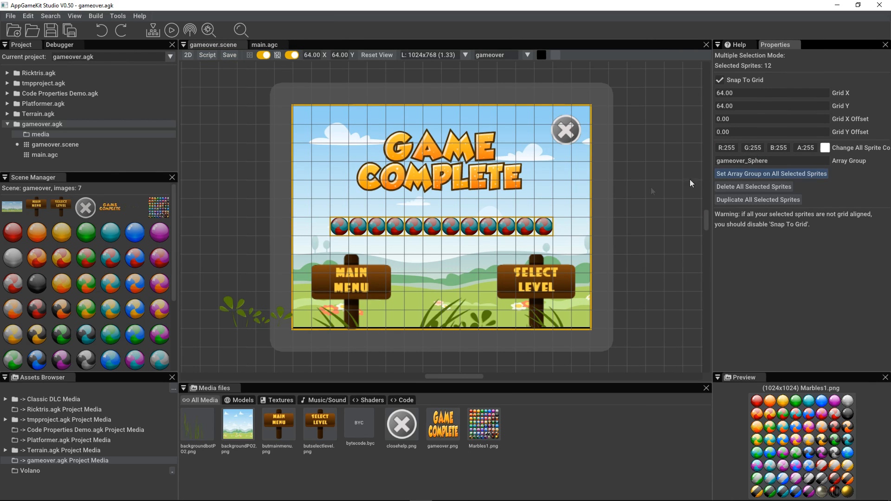
mouse_move(538, 233)
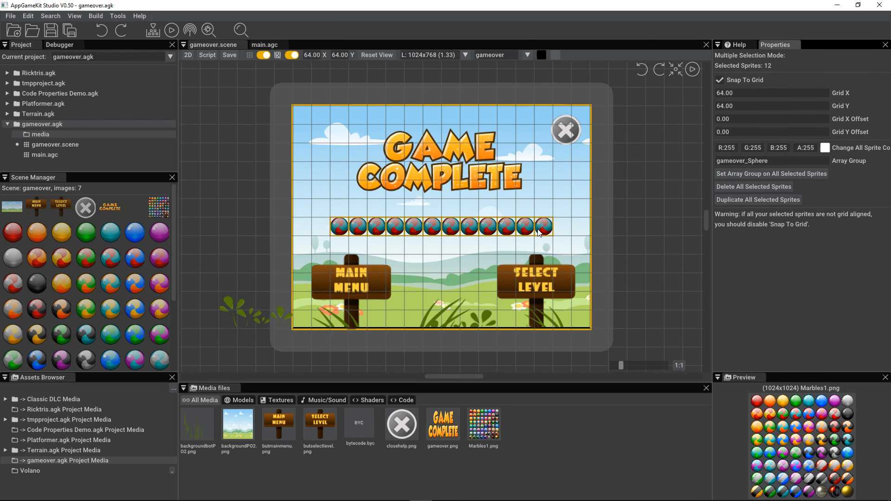
mouse_move(389, 218)
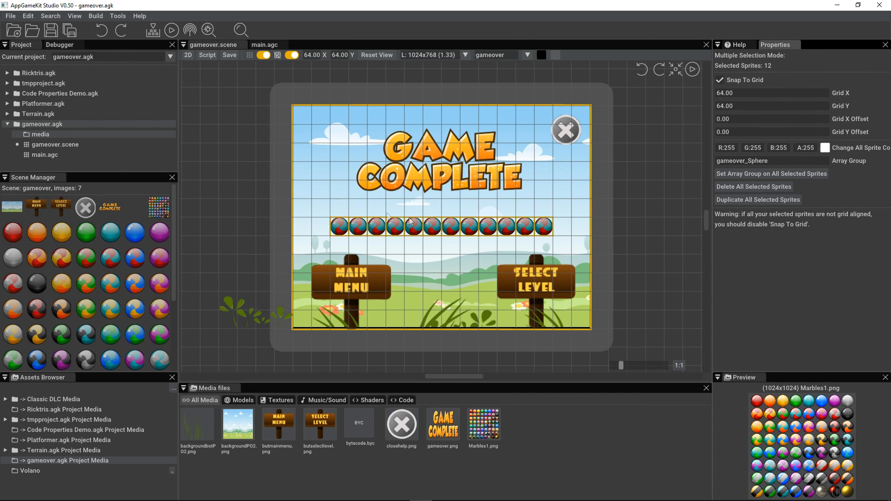
mouse_move(188, 54)
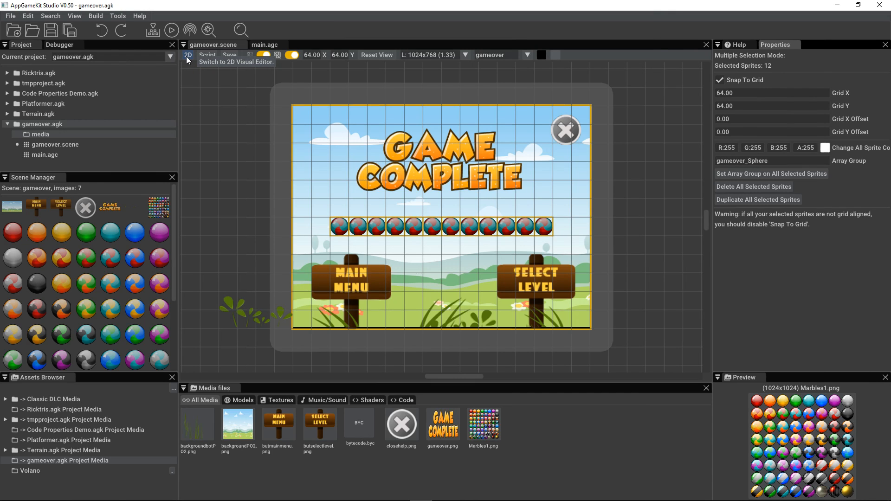
Step: Browse the generated gameover.scene code for the gameover_Sphere inserts, then open main.agc
left_click(207, 56)
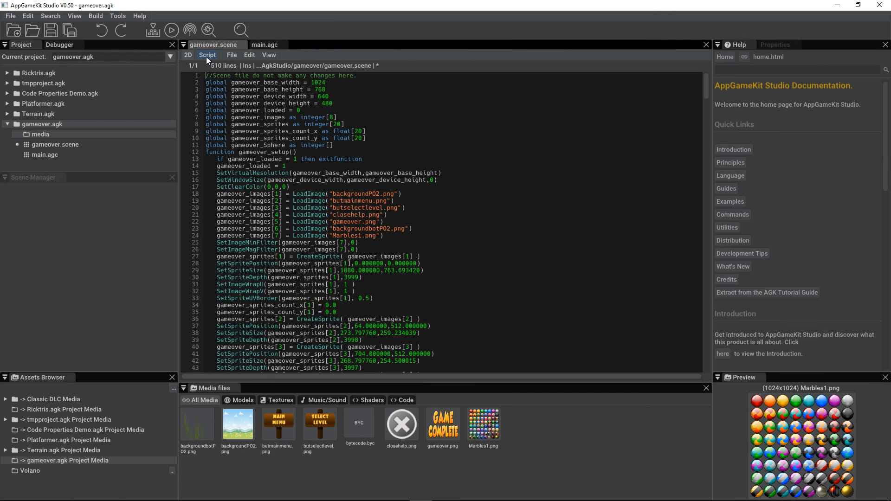
left_click(207, 55)
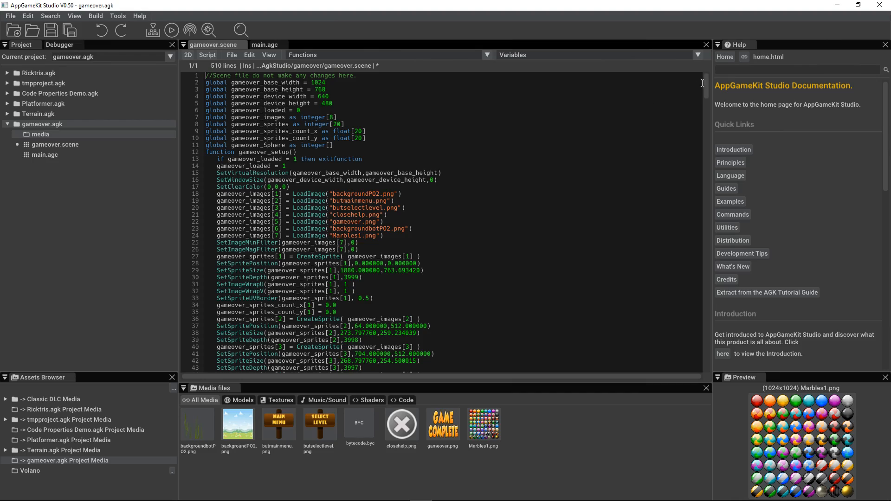
scroll("down", 3)
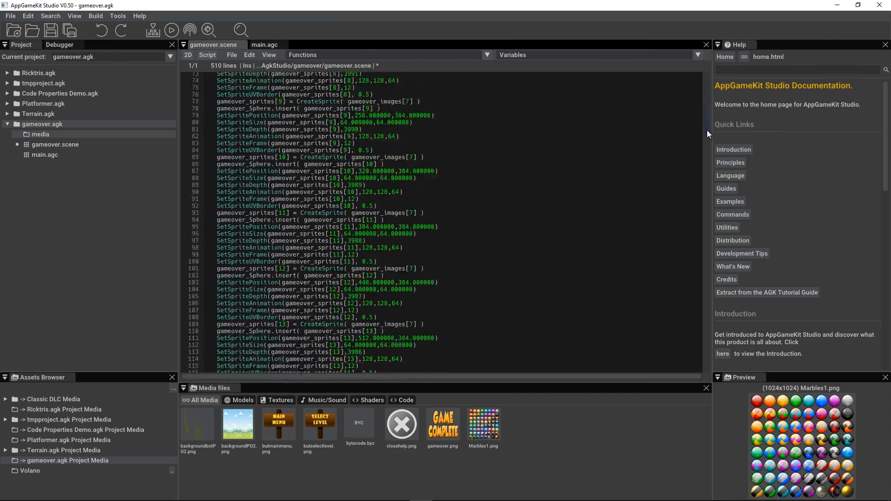
scroll("up", 3)
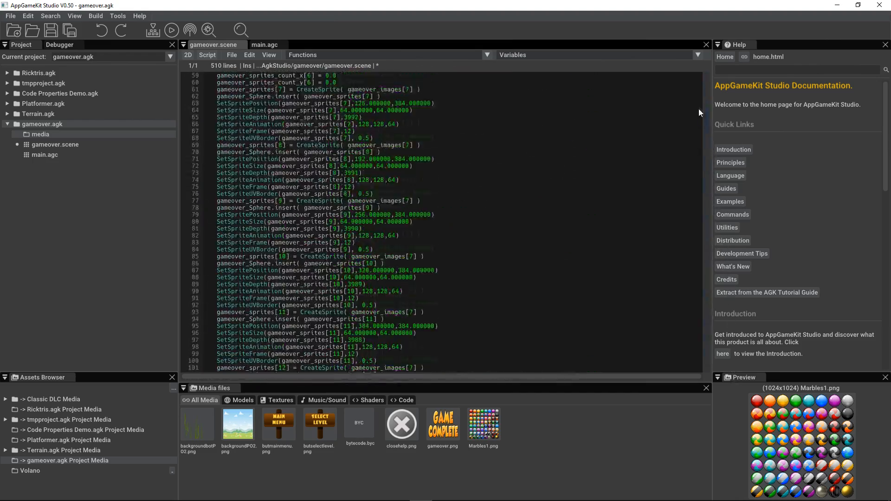
scroll("up", 3)
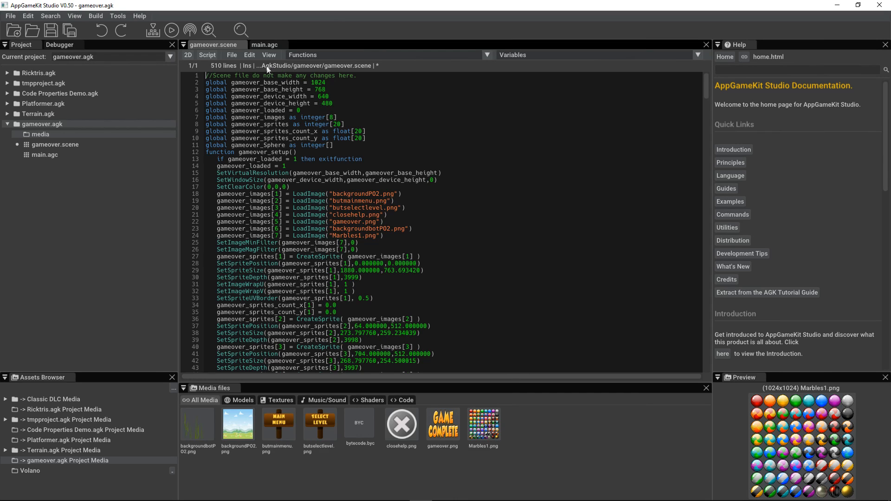
left_click(265, 45)
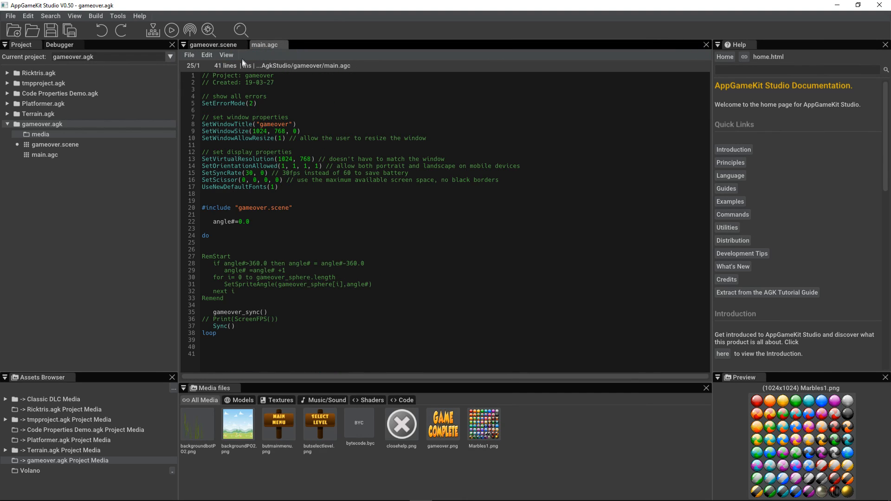
Step: Remove the RemStart/Remend lines around the angle loop and add the missing space before then
left_click(245, 180)
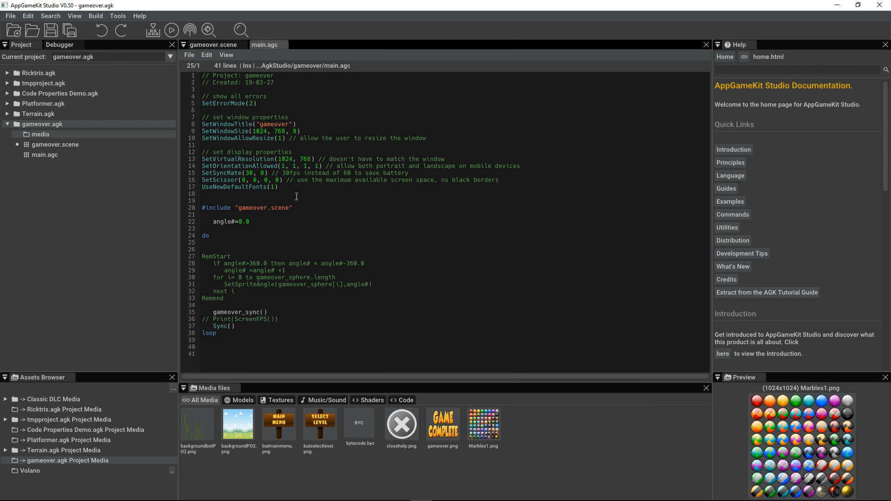
left_click(187, 55)
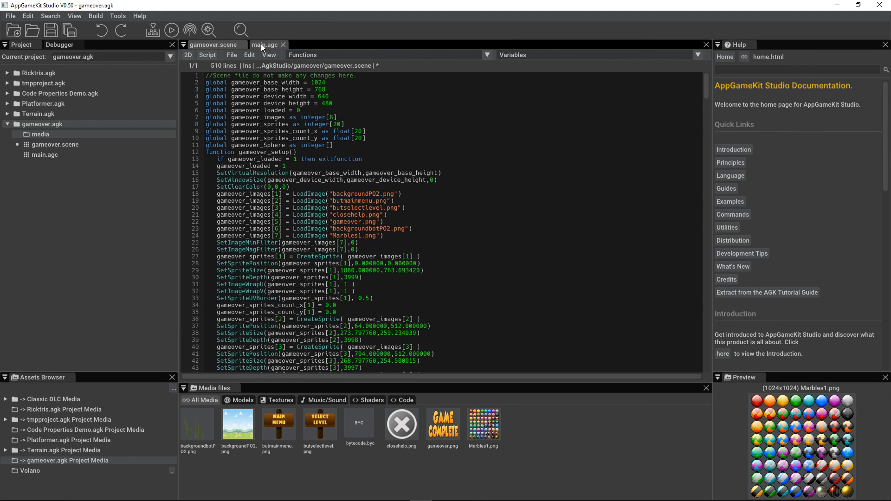
left_click(265, 45)
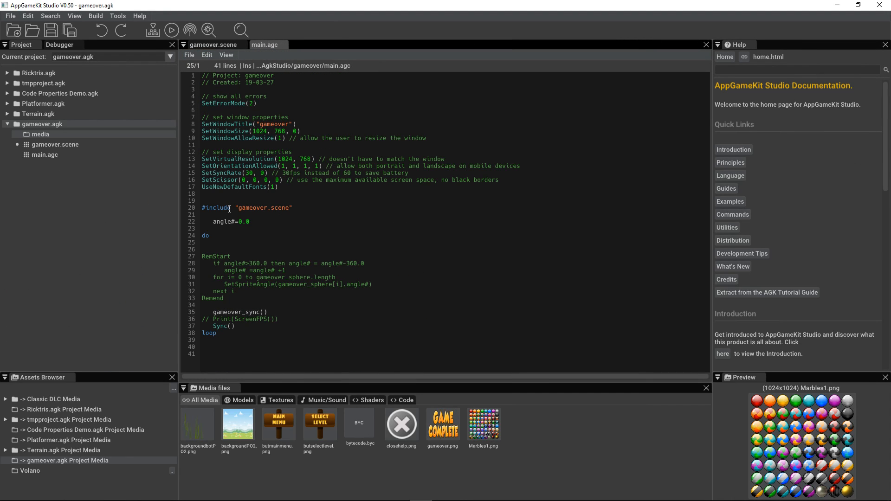
left_click(203, 242)
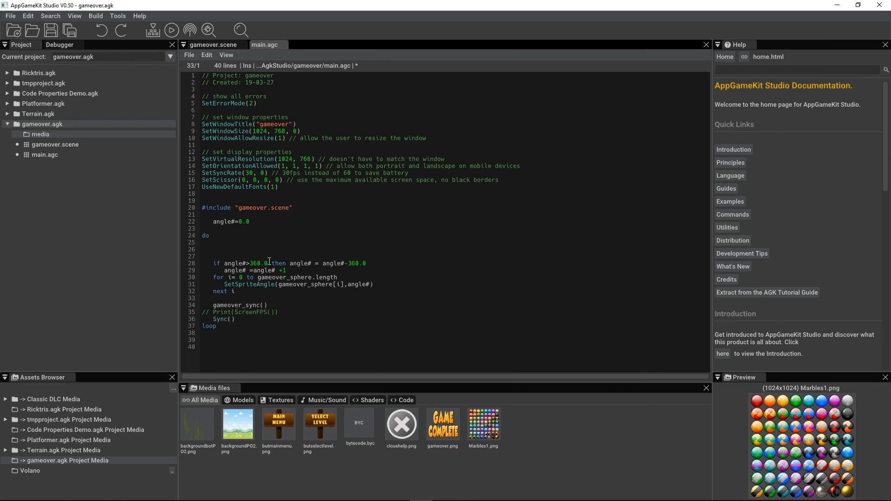
left_click(203, 298)
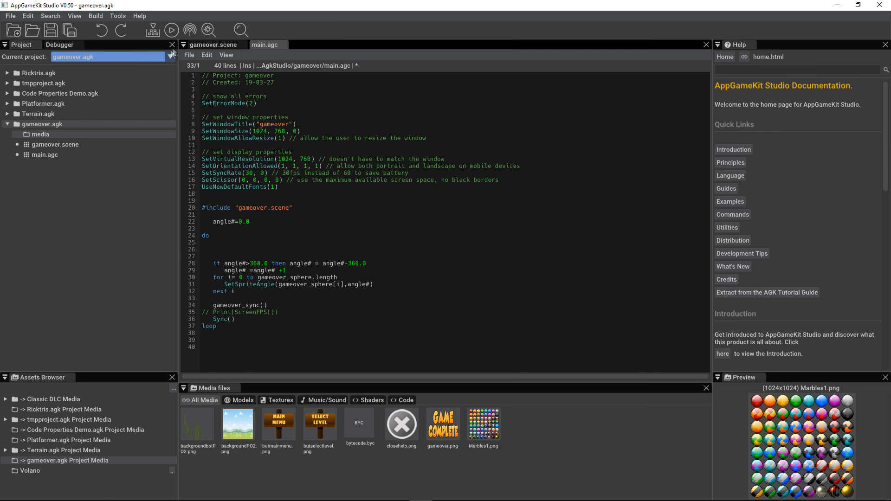
Step: Save main.agc and gameover.scene with Save All
left_click(171, 30)
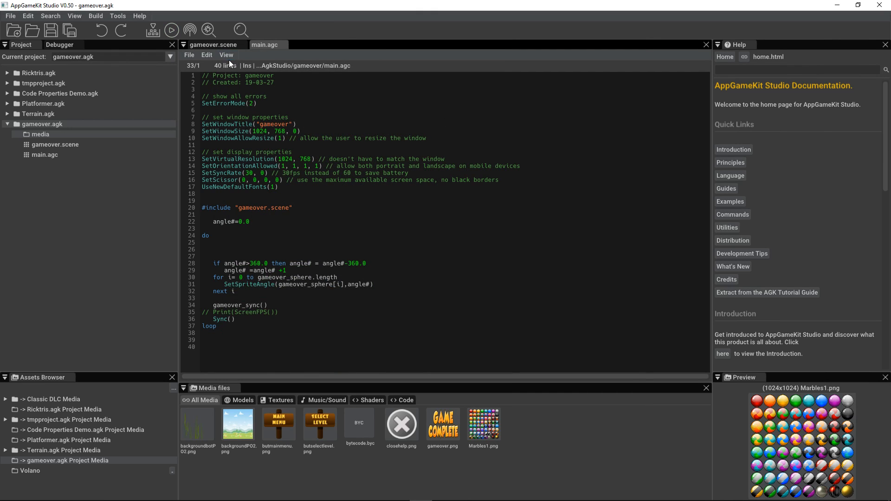
Step: In gameover.scene's 2D view, place a big central and small top-left marble, then run
left_click(215, 45)
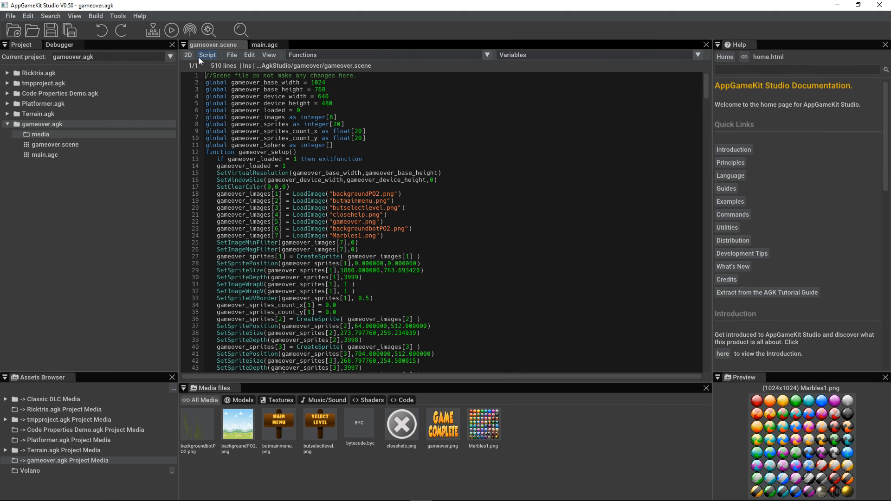
left_click(188, 55)
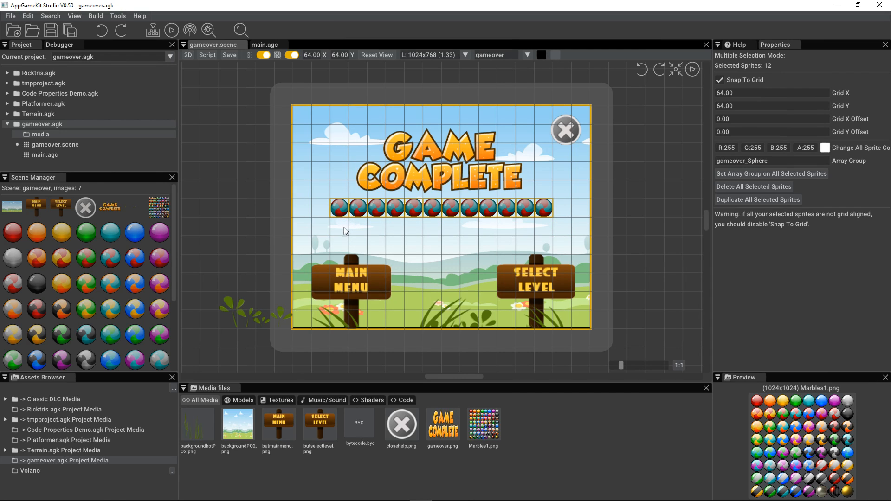
left_click(351, 223)
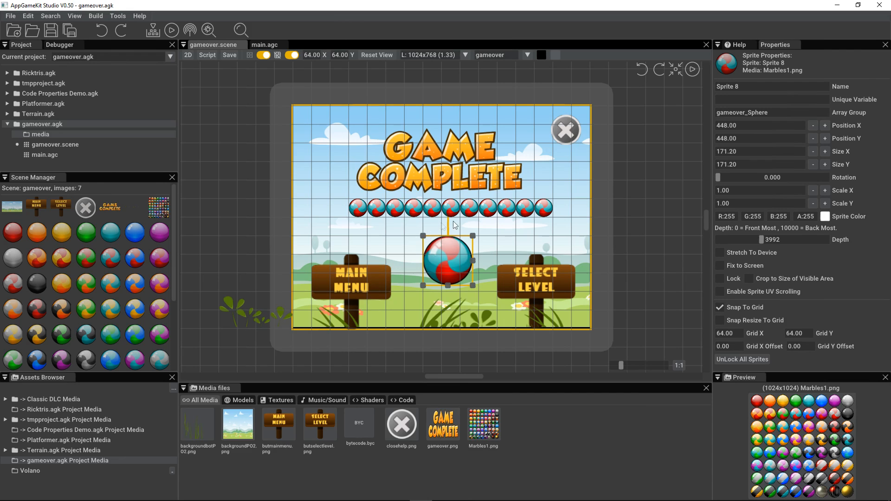
left_click(543, 202)
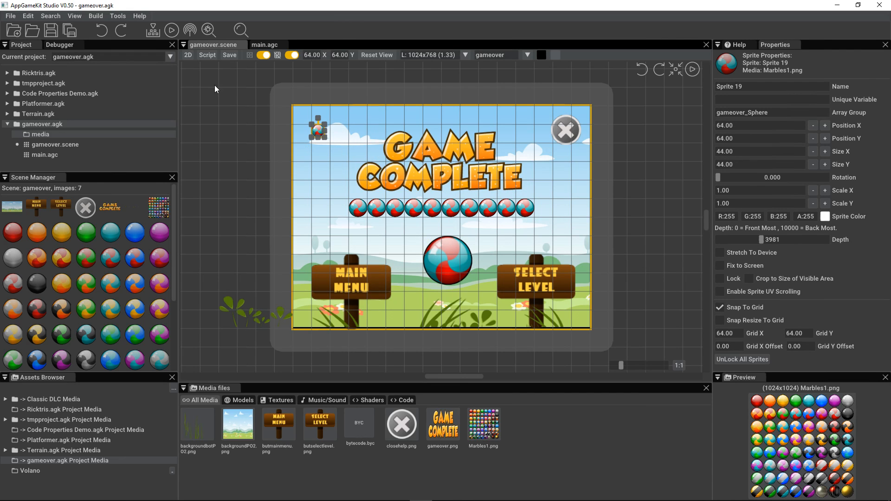
left_click(171, 30)
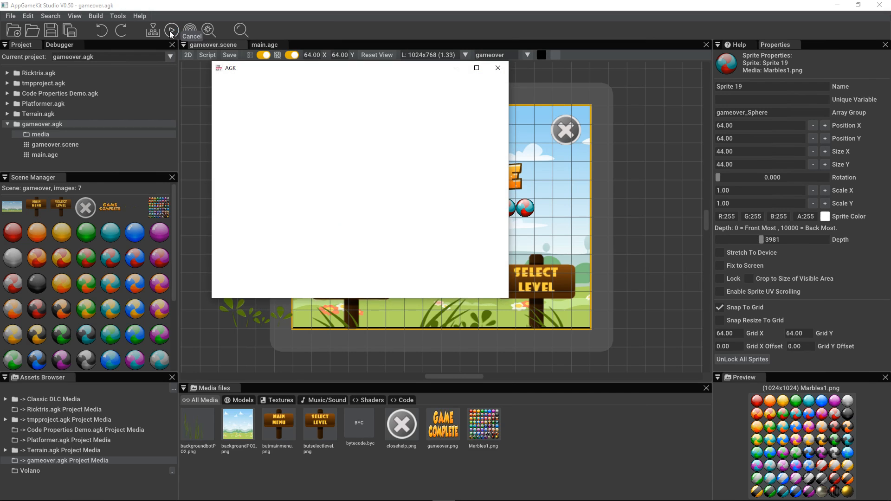
left_click(171, 31)
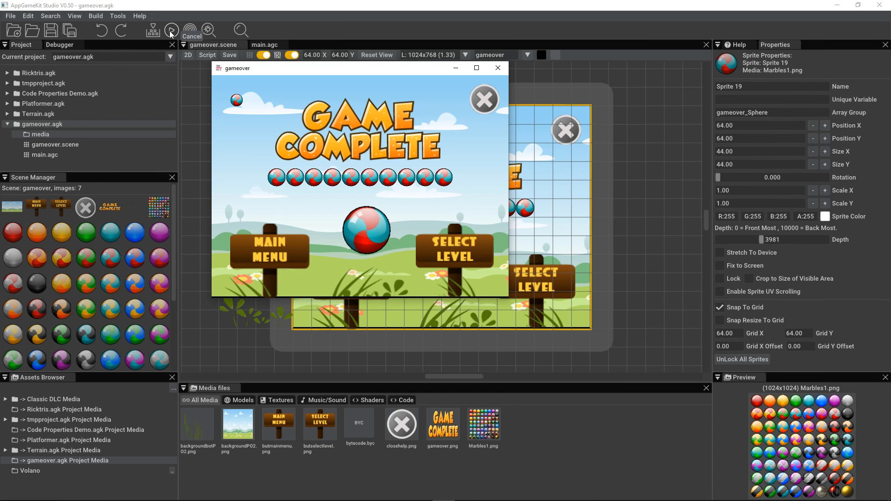